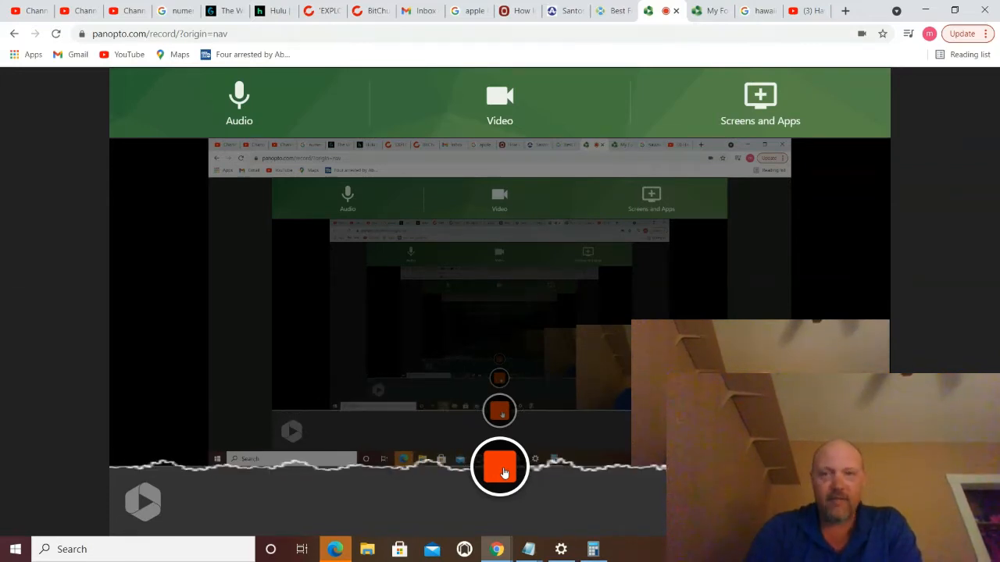
mouse_move(711, 11)
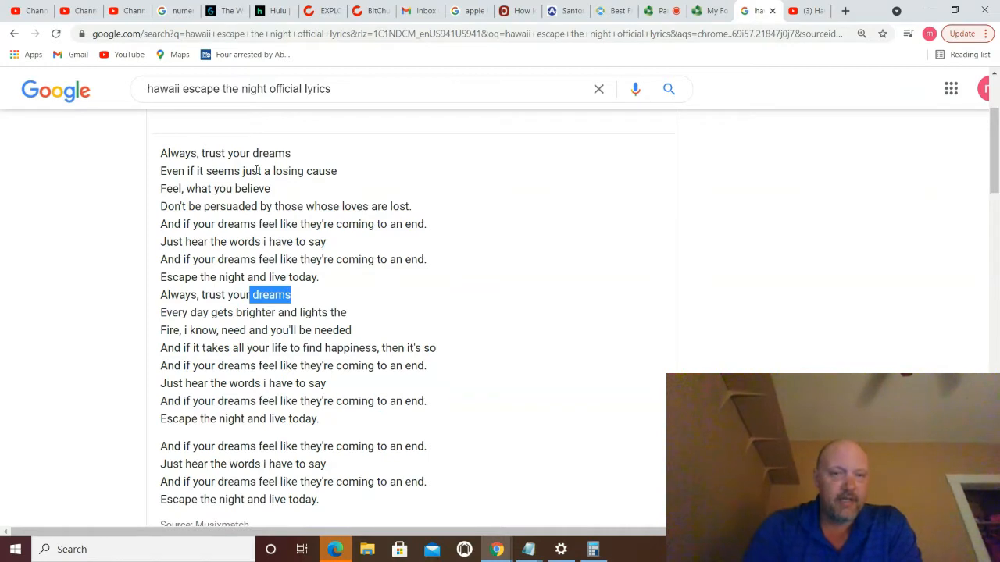
mouse_move(334, 201)
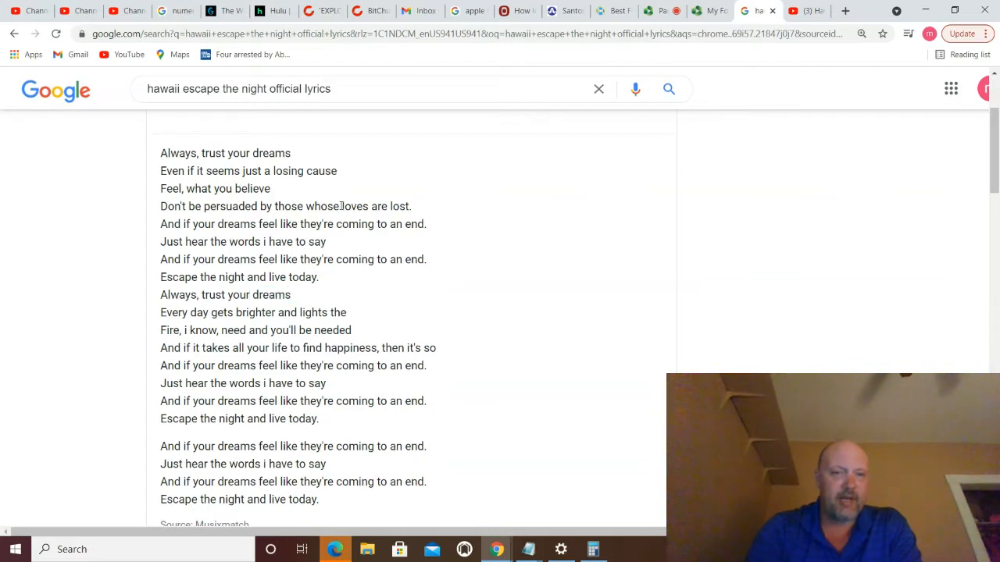
Select the words 'loves' and 'dreams' in the Google lyrics panel
double_click(353, 206)
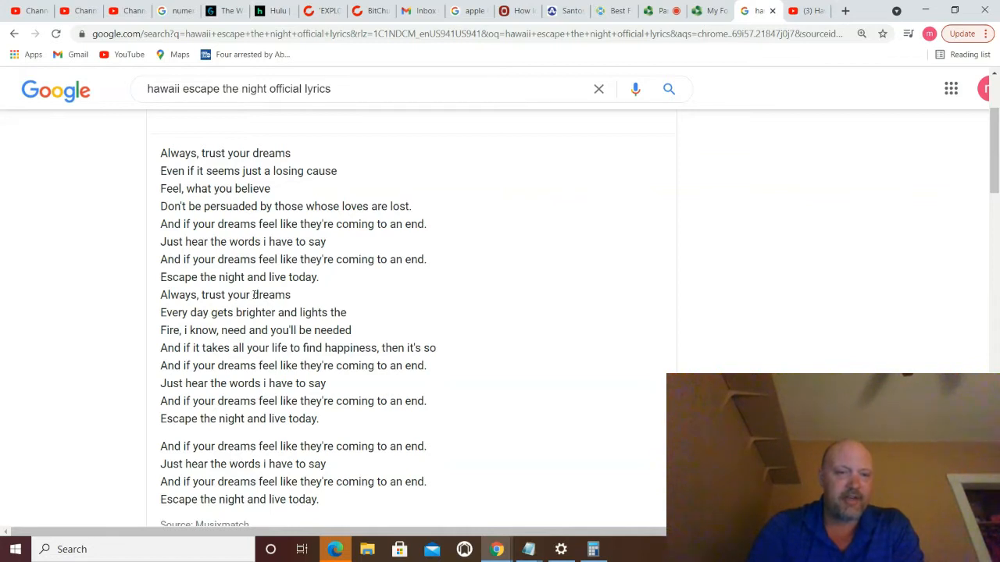
double_click(272, 295)
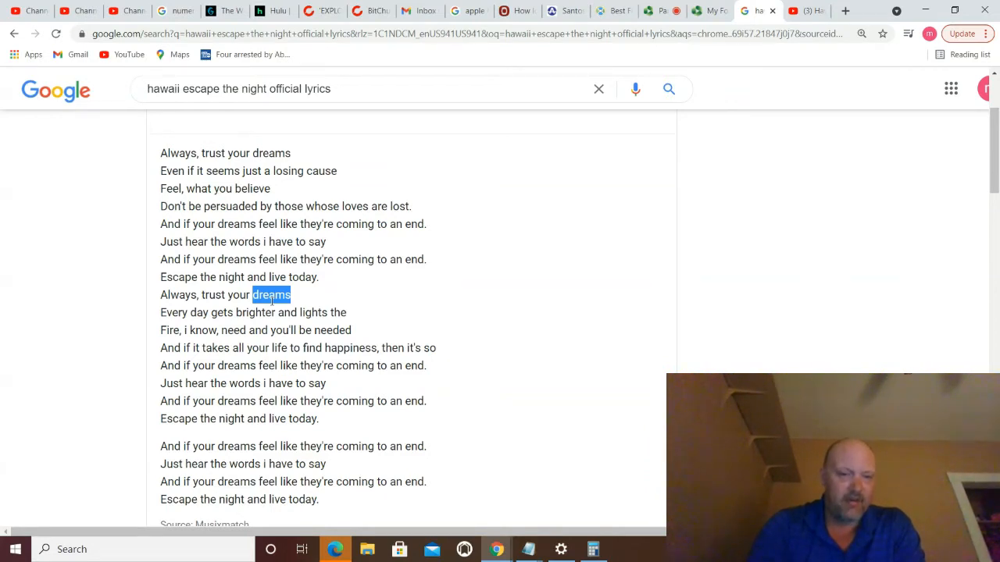
mouse_move(556, 516)
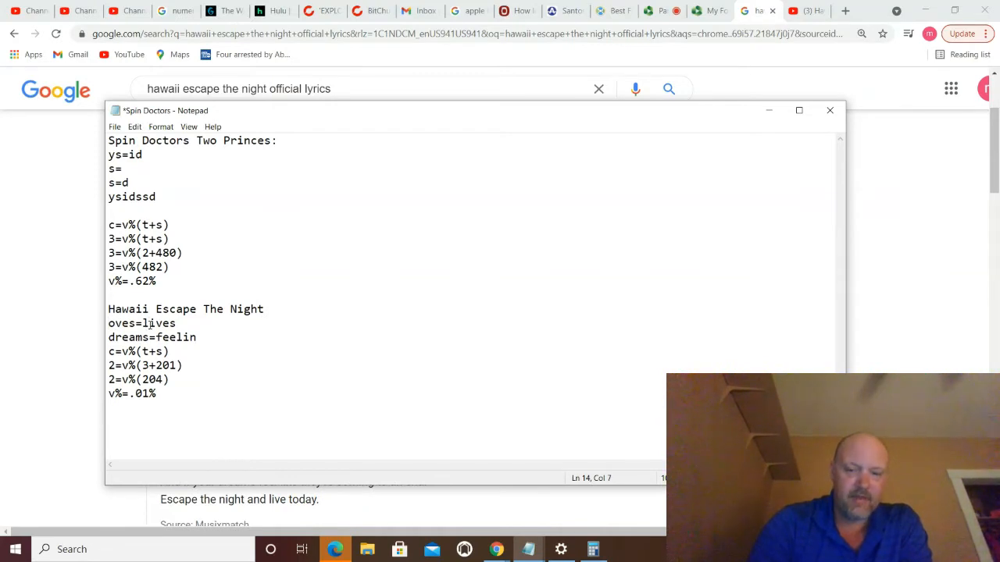
Delete the shared letters from the changed-word pairs, leaving 'o=i' and 'dram=felin'
key(Backspace)
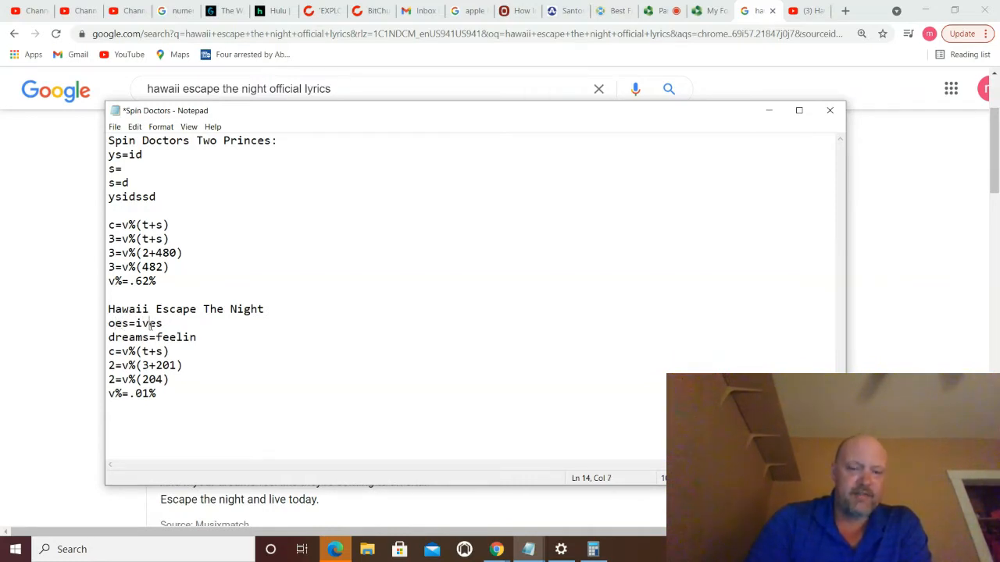
key(Backspace)
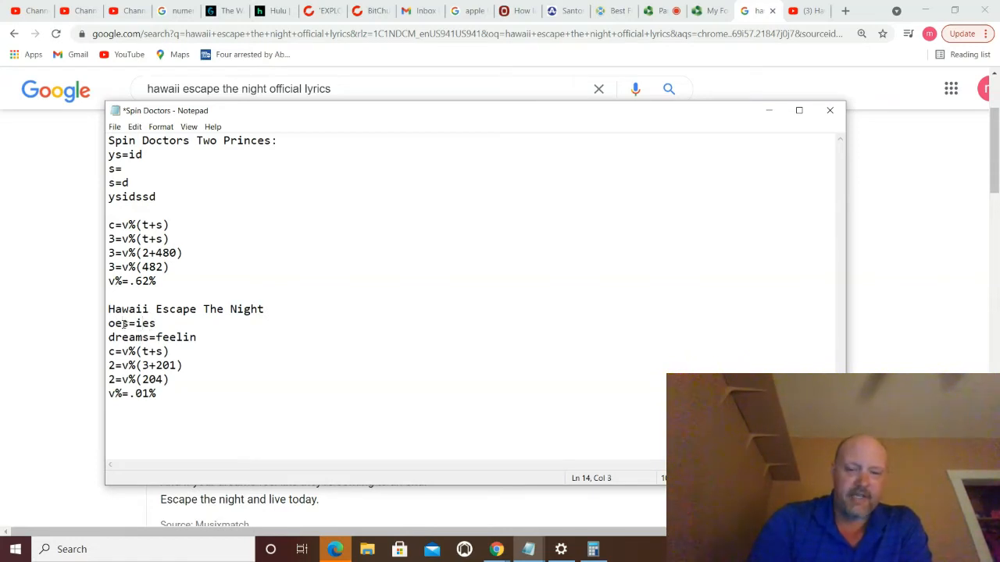
key(Backspace)
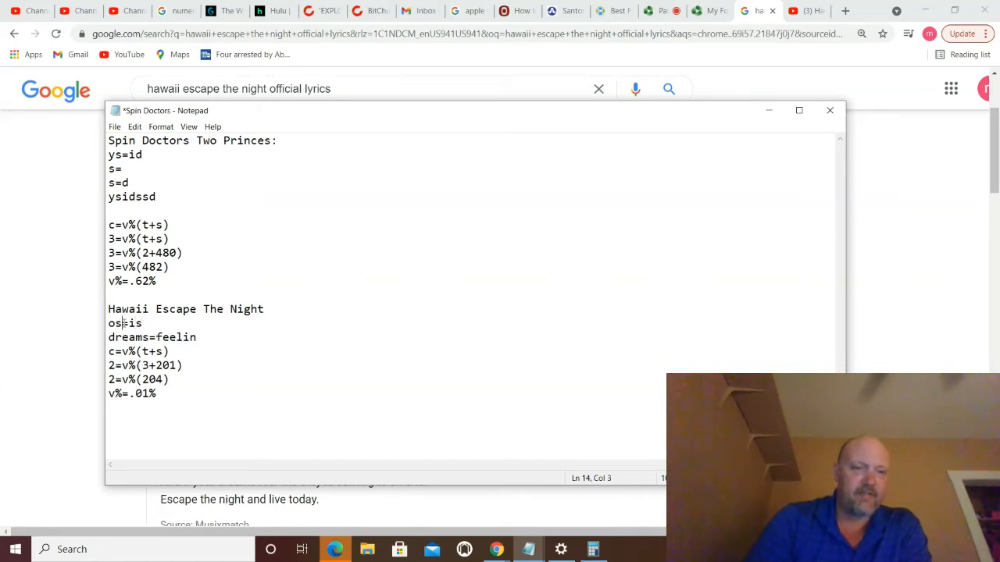
key(Backspace)
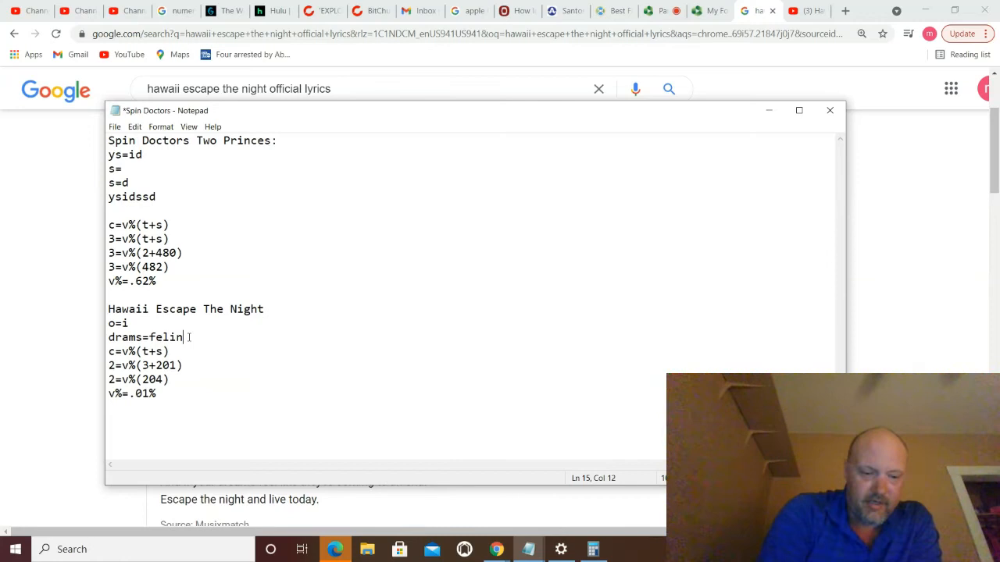
text(s)
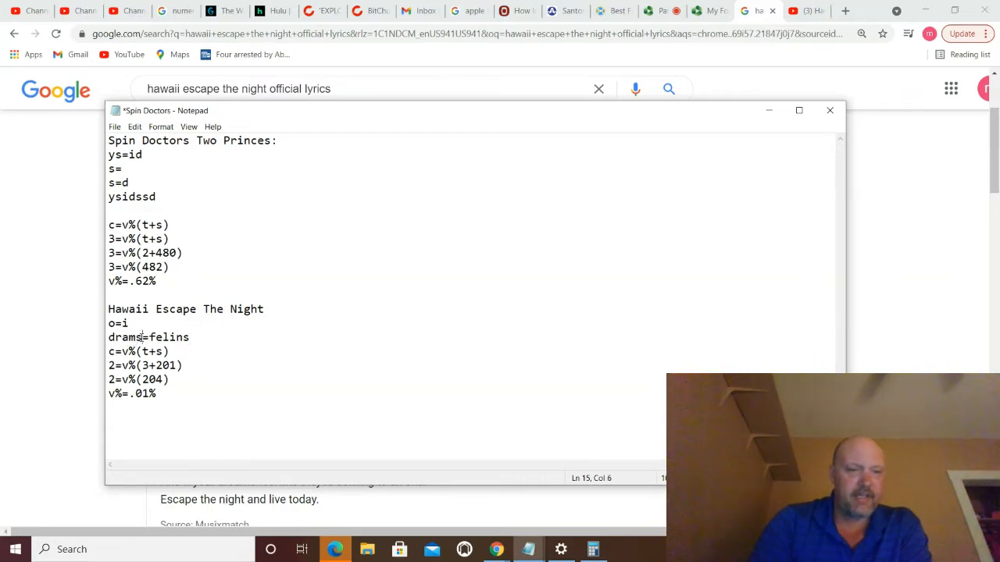
key(Backspace)
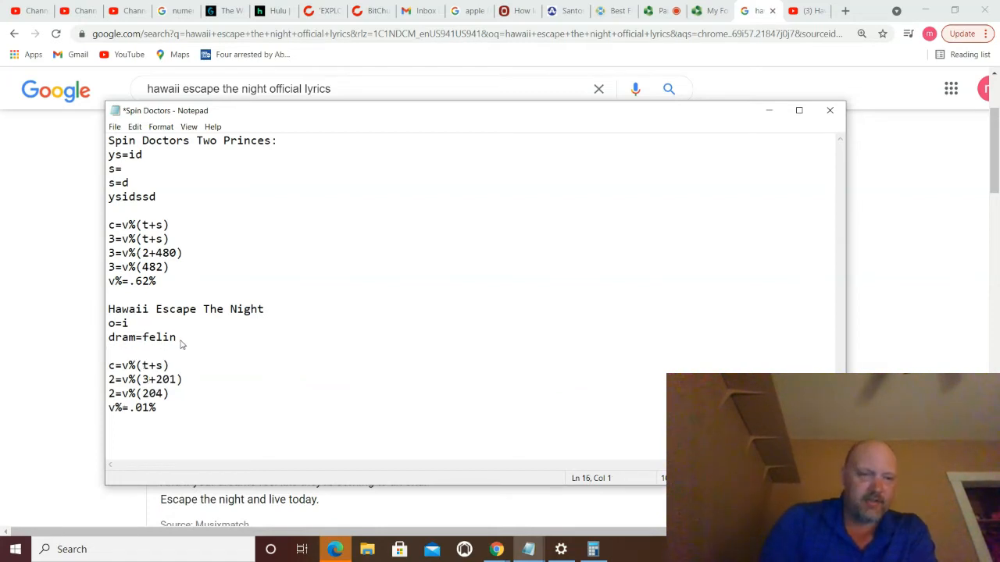
Enter 'o', 'i', 'dram' and 'felin' on the new line to form 'oidramfelin'
text(o)
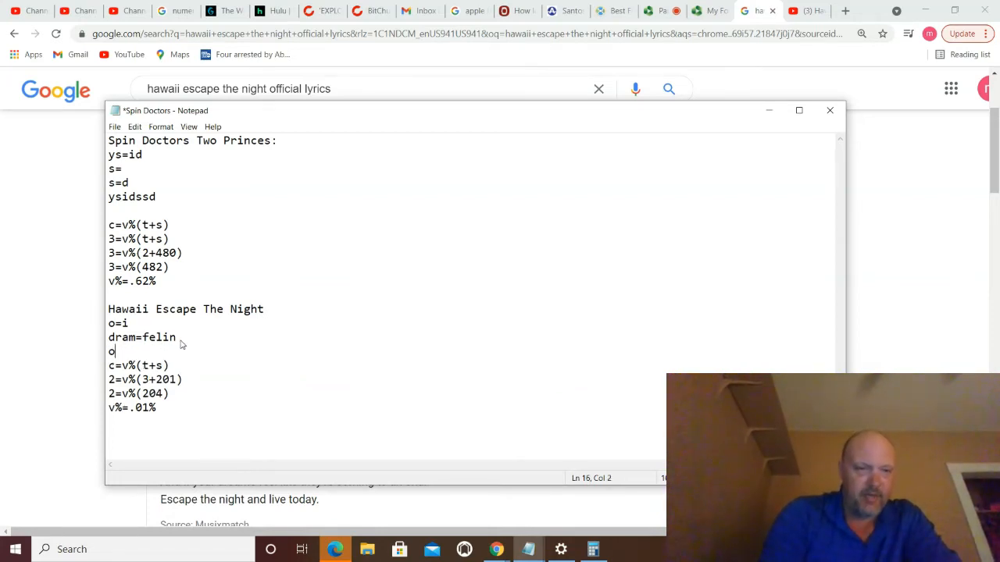
text(i)
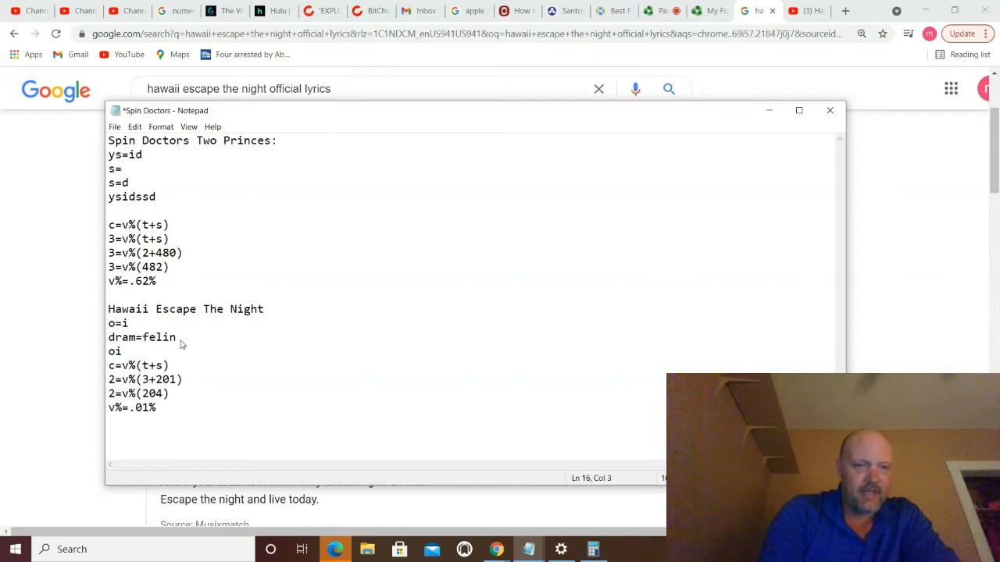
text(dram)
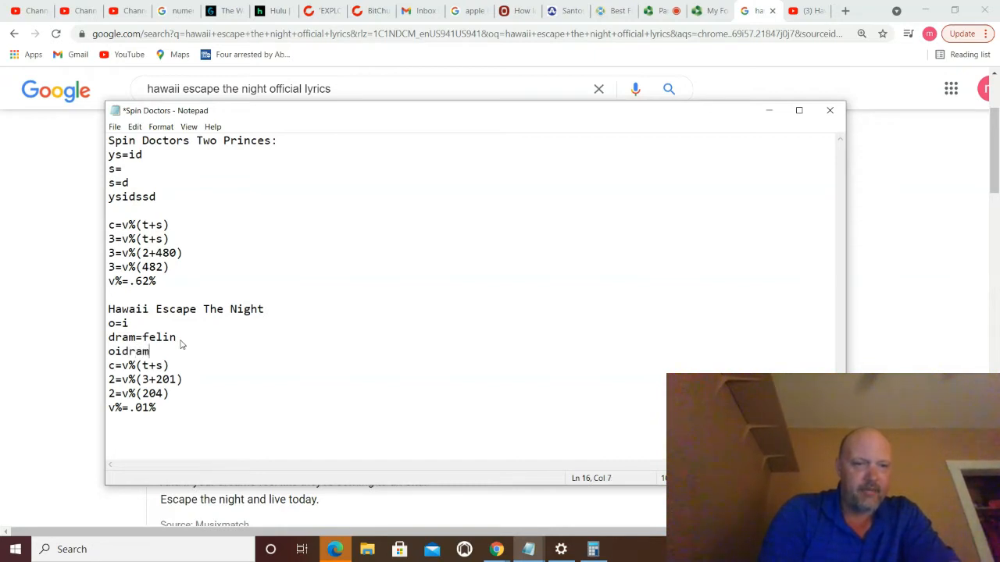
text(felin)
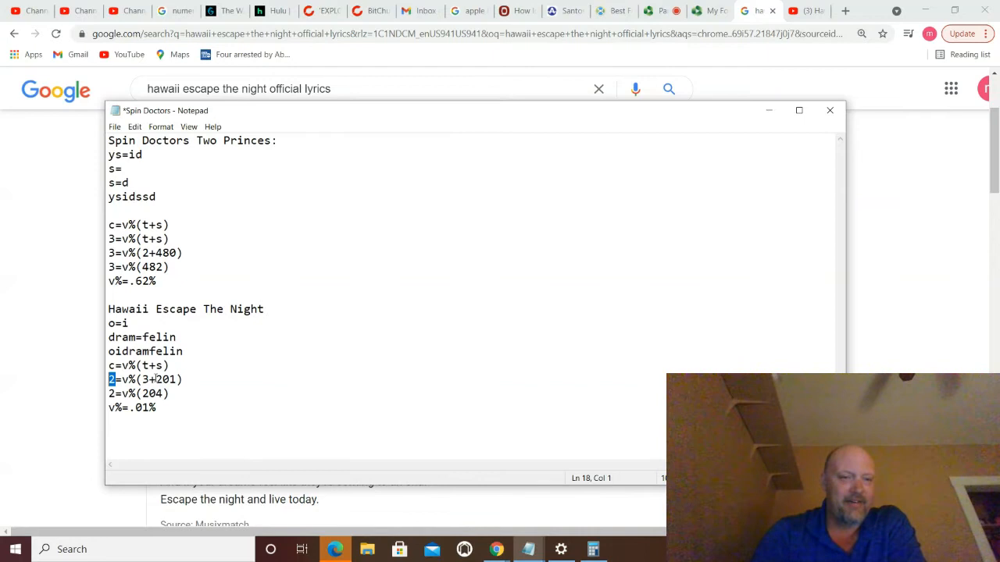
double_click(165, 379)
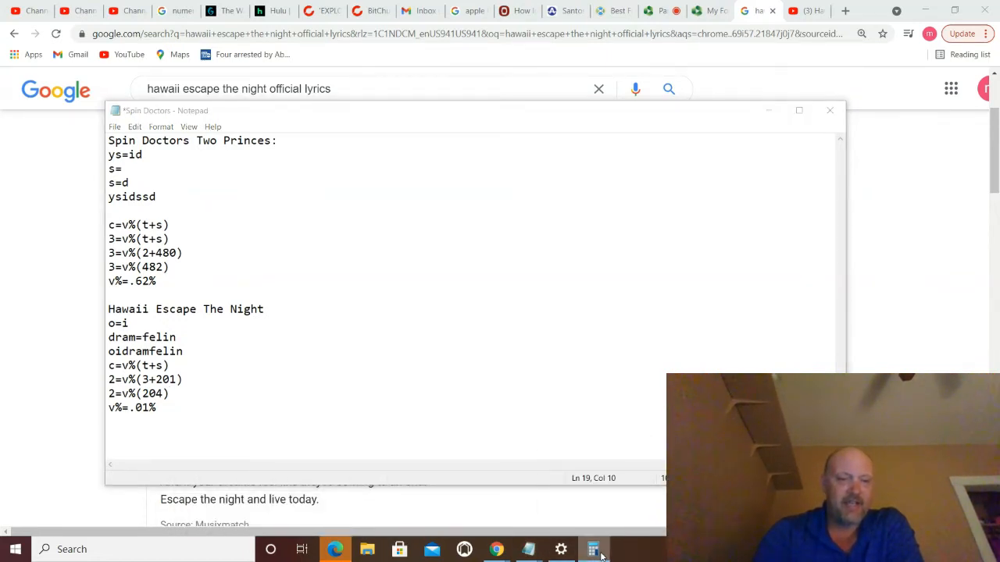
Calculate 2 ÷ 204 in Calculator, giving about 0.0098
click(593, 549)
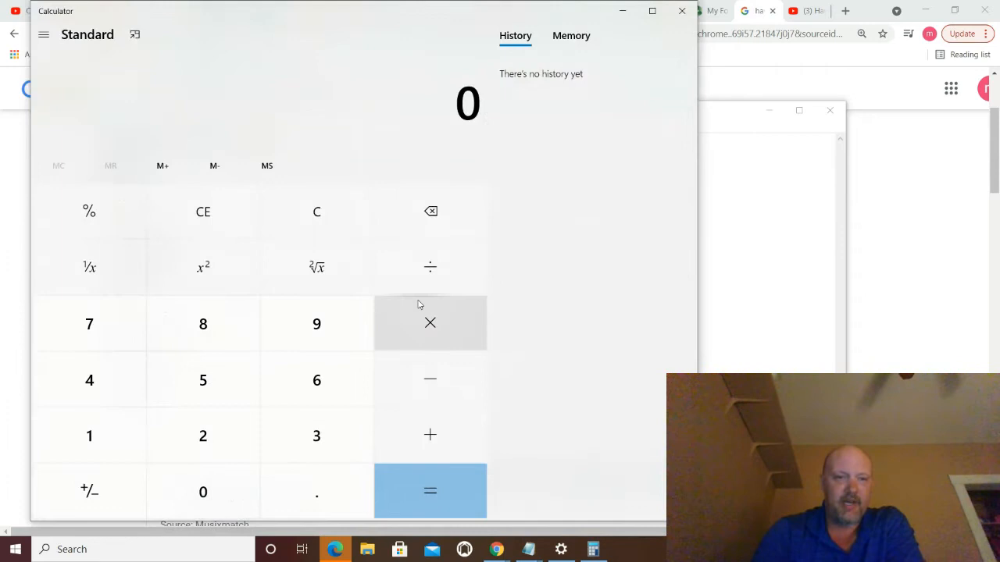
click(203, 436)
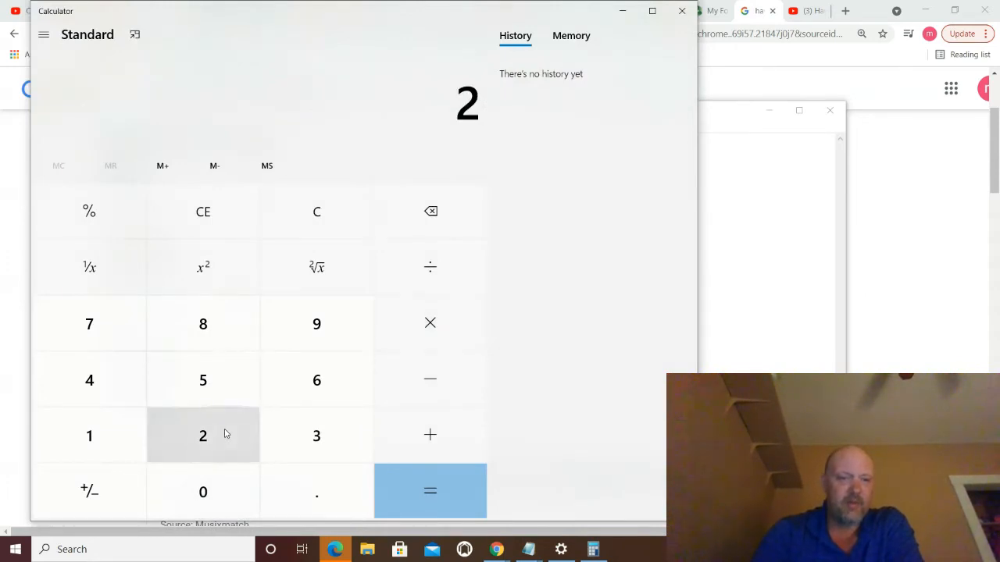
click(429, 267)
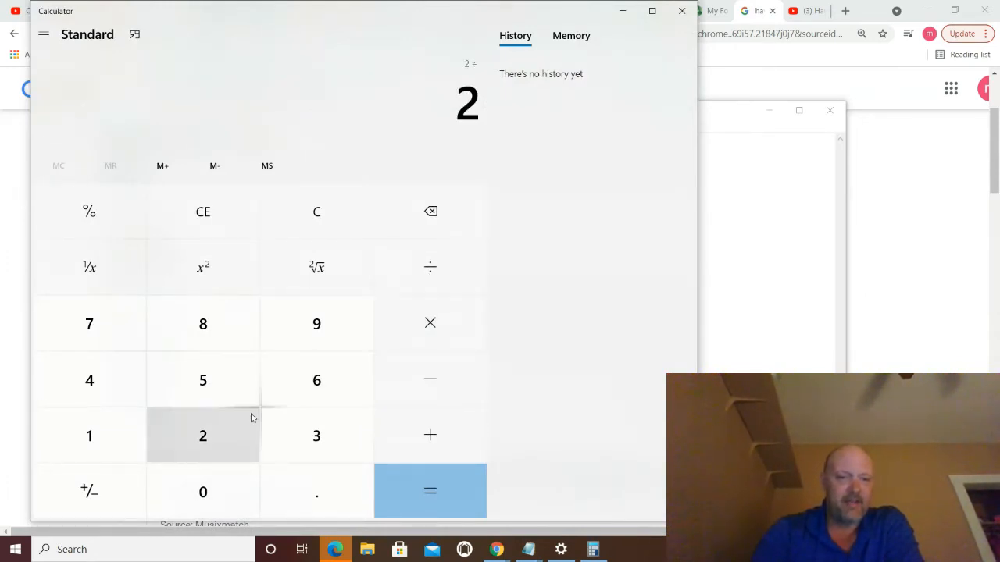
click(203, 492)
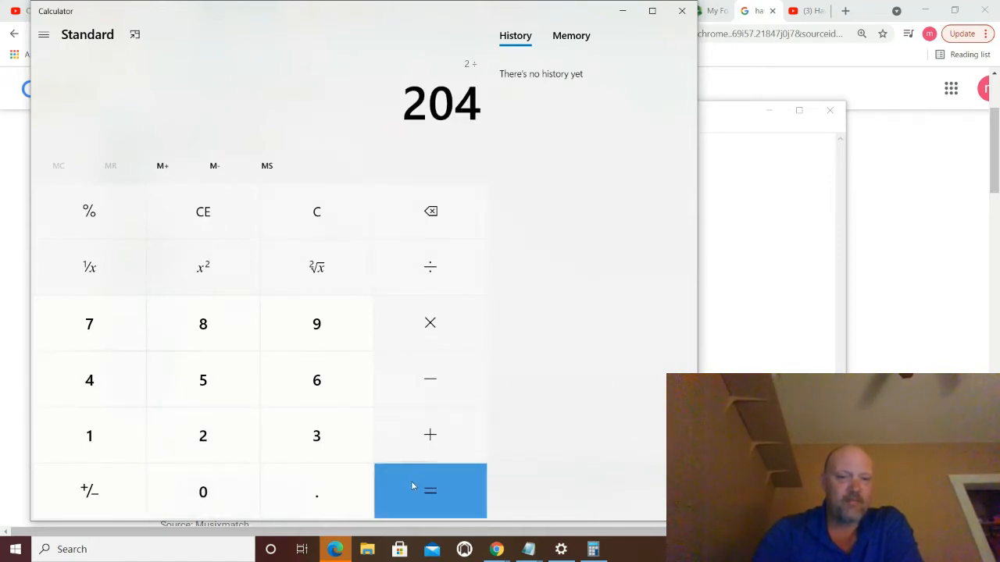
click(429, 491)
text(v%=.1%)
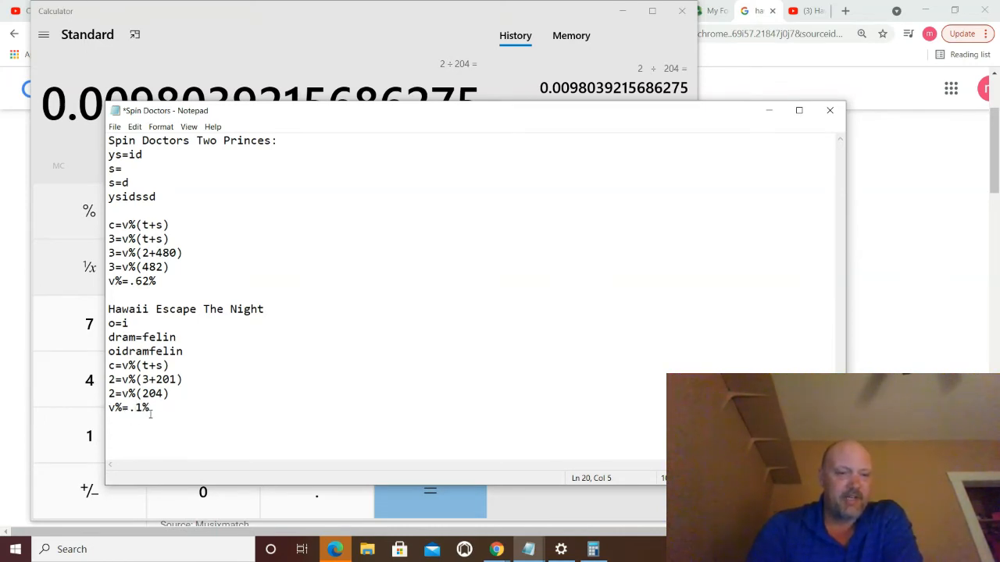
Select the variance value on the final 'v%=.1%' line
double_click(139, 408)
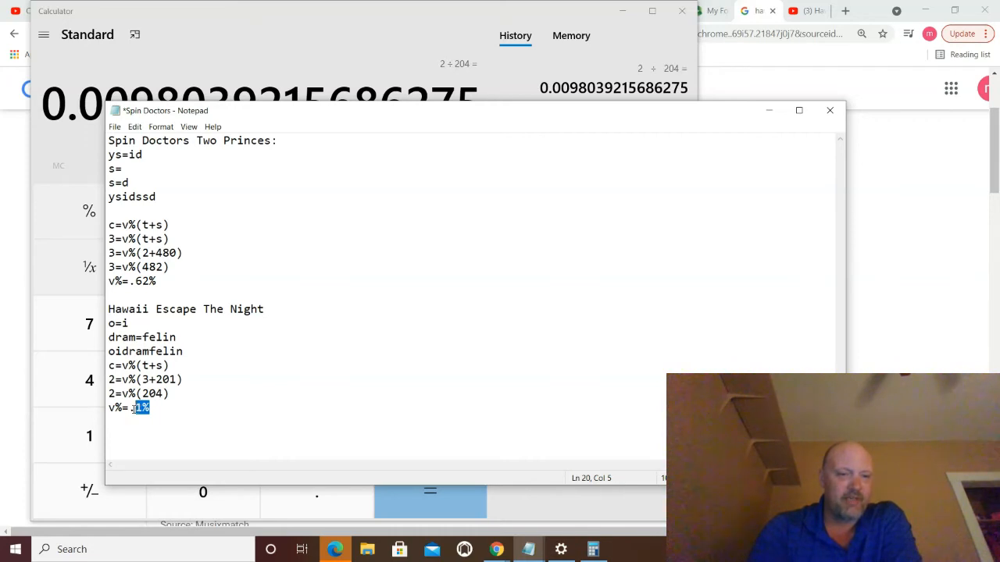